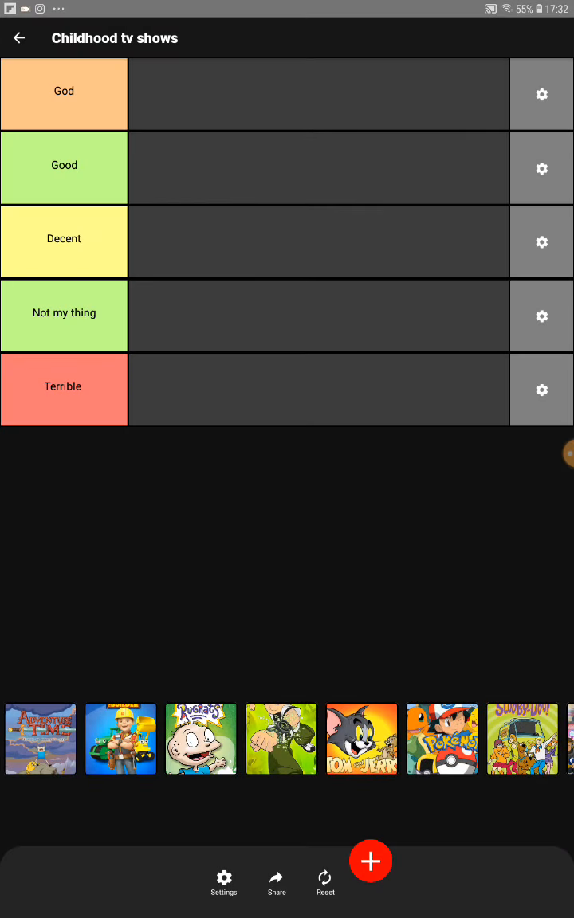
- Rank Adventure Time as Decent and Bob the Builder as Not my thing
{"action": "left_click_drag", "start_coordinate": [40, 738], "coordinate": [167, 243]}
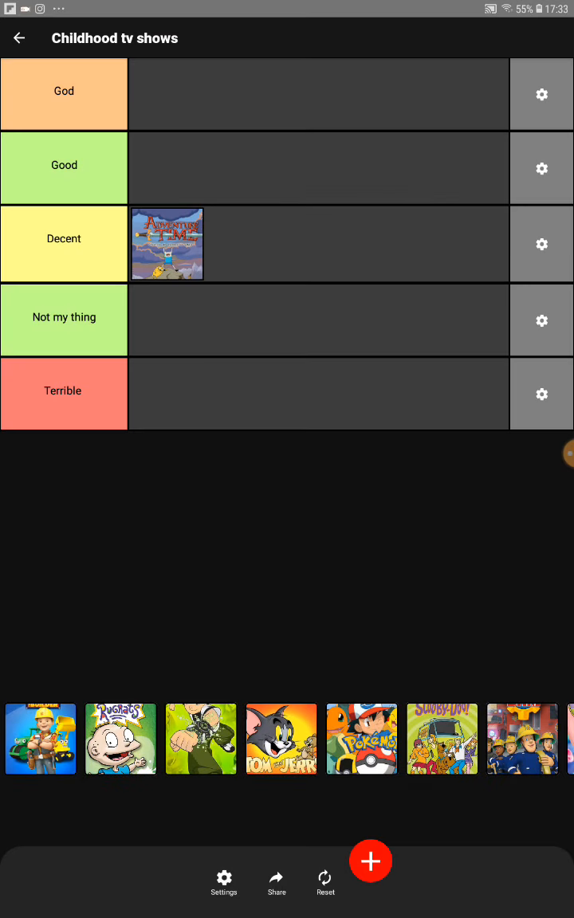
{"action": "left_click_drag", "start_coordinate": [40, 738], "coordinate": [167, 320]}
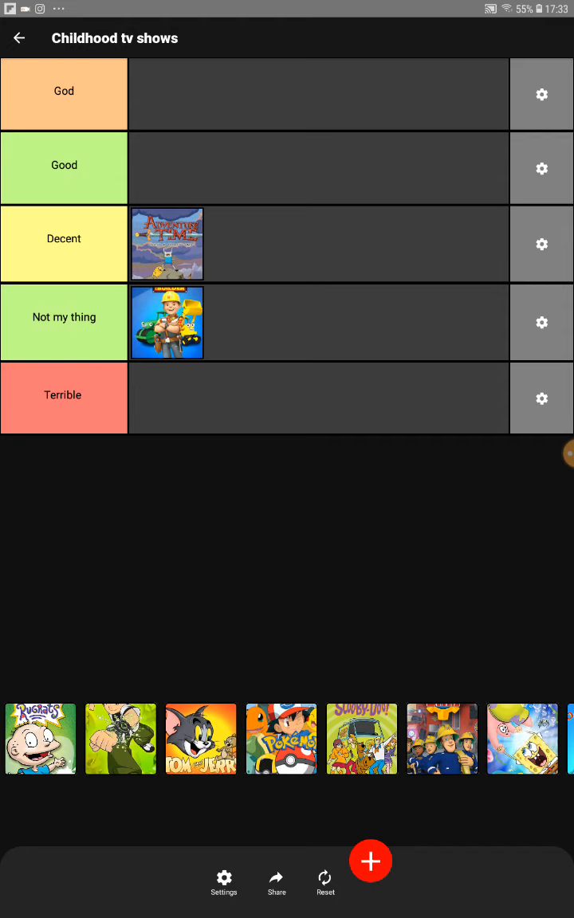
- Rank Rugrats as God and Ben 10 as Decent alongside Adventure Time
{"action": "left_click", "coordinate": [40, 738]}
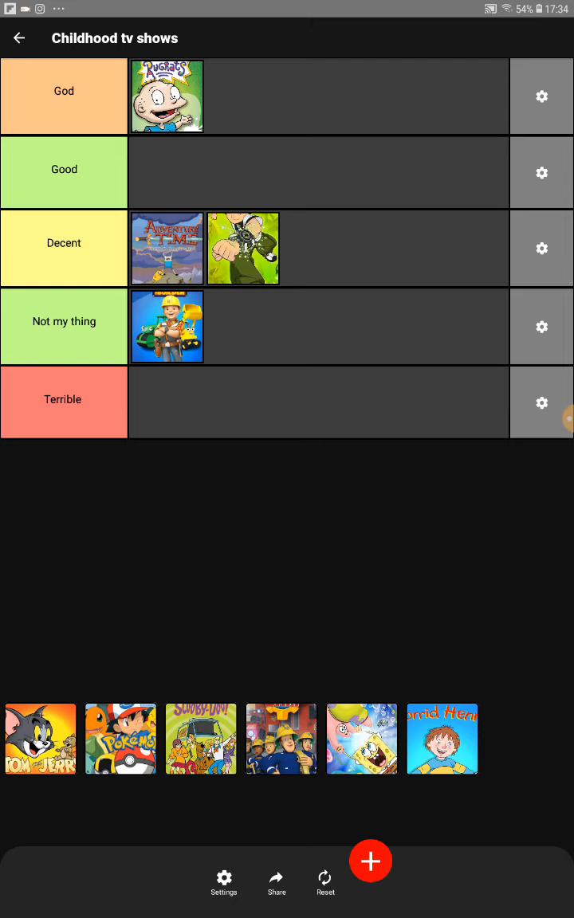
- Rank Pokémon and Scooby-Doo as God and Tom and Jerry as Good
{"action": "left_click", "coordinate": [40, 738]}
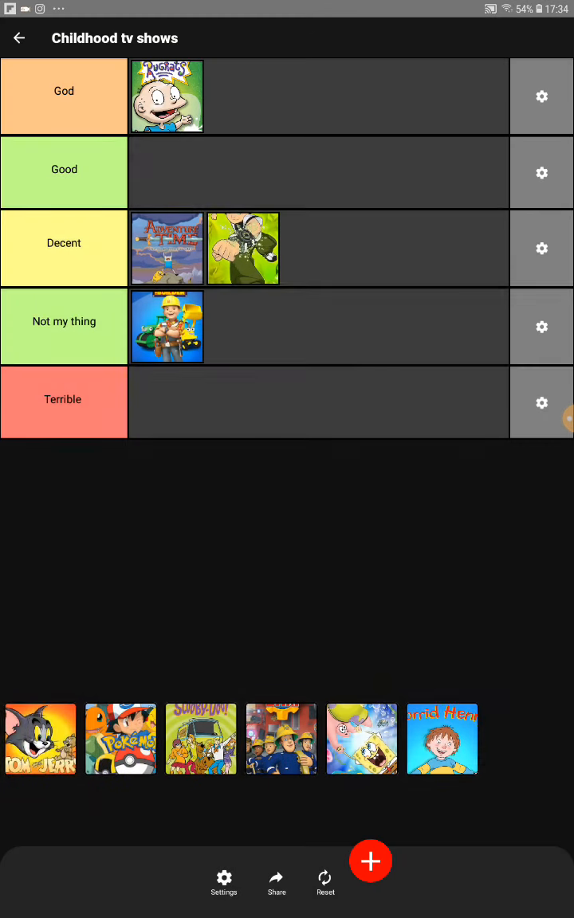
{"action": "left_click", "coordinate": [120, 738]}
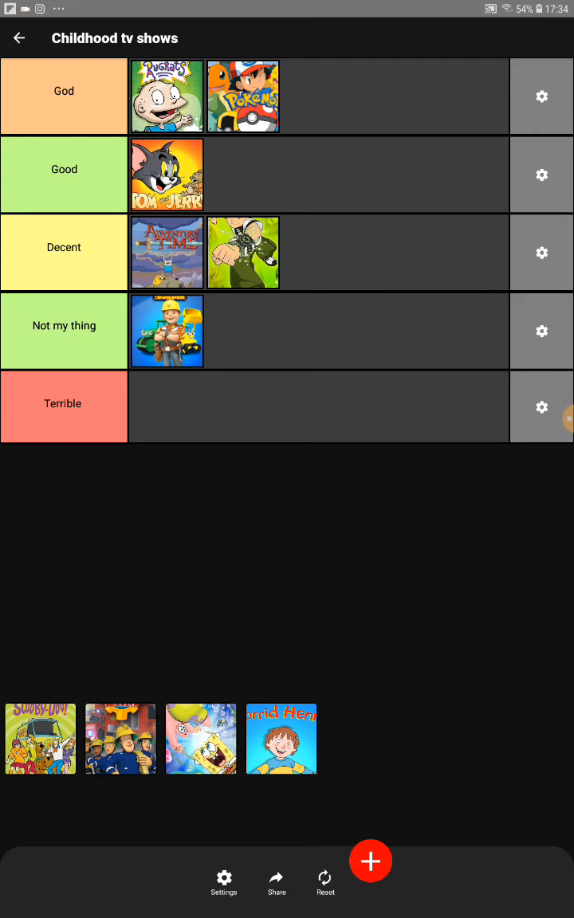
{"action": "left_click", "coordinate": [40, 738]}
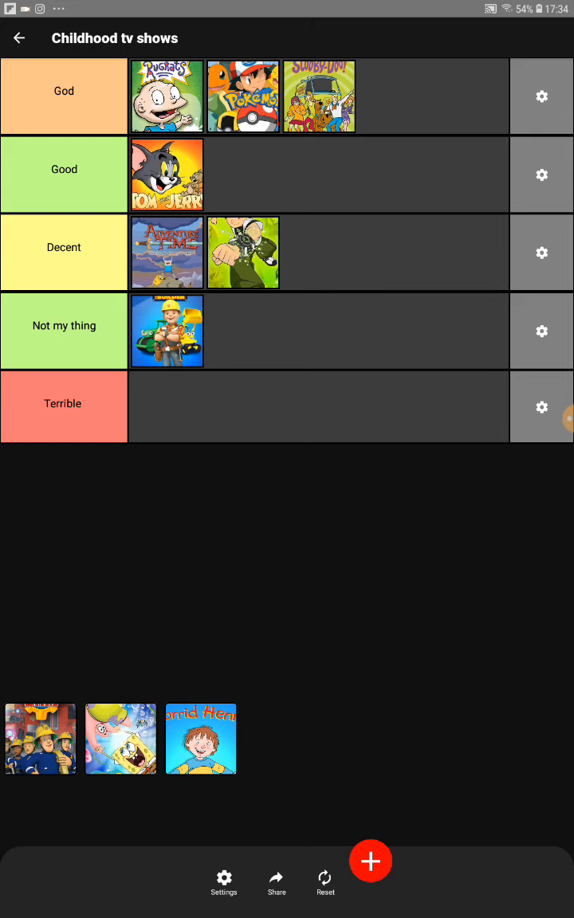
- Rank SpongeBob and Horrid Henry as God and Fireman Sam as Not my thing, emptying the tray
{"action": "left_click", "coordinate": [39, 738]}
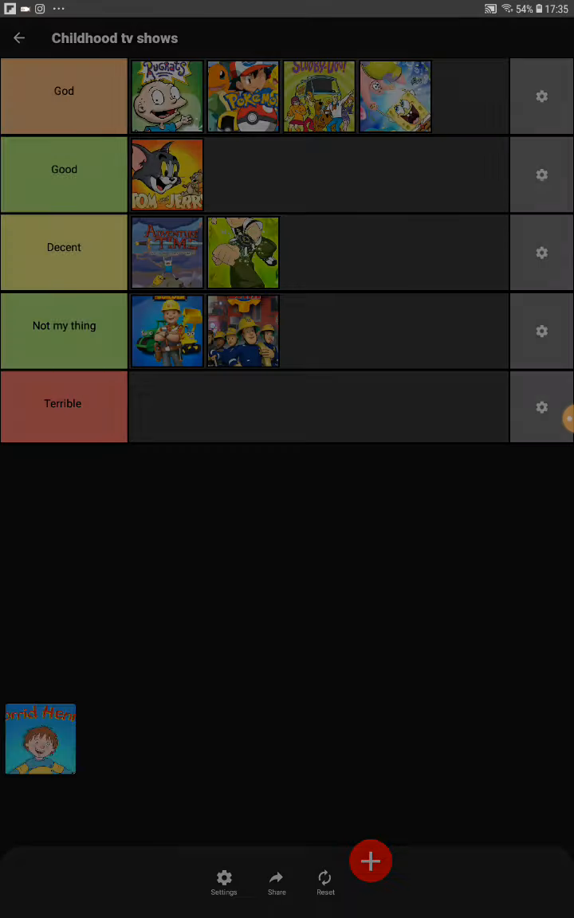
{"action": "left_click_drag", "start_coordinate": [40, 739], "coordinate": [470, 95]}
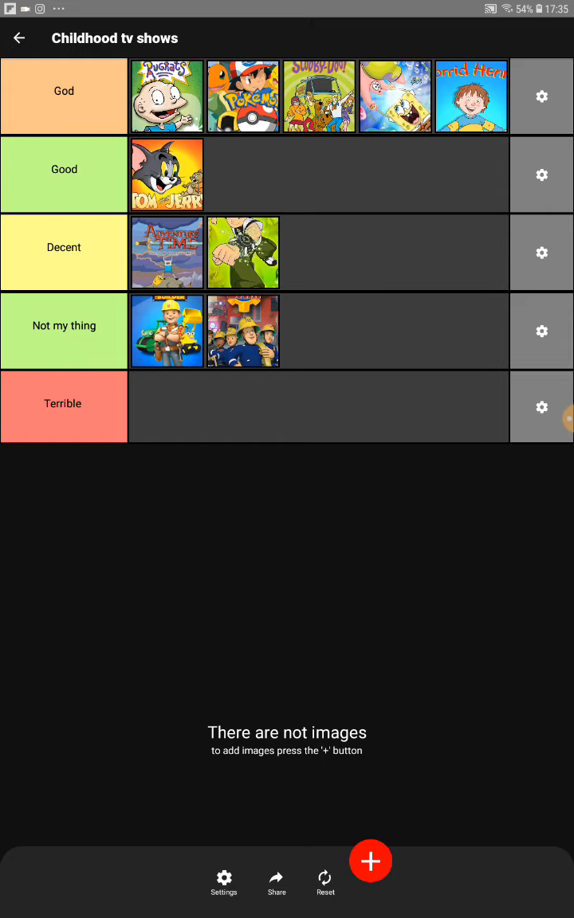